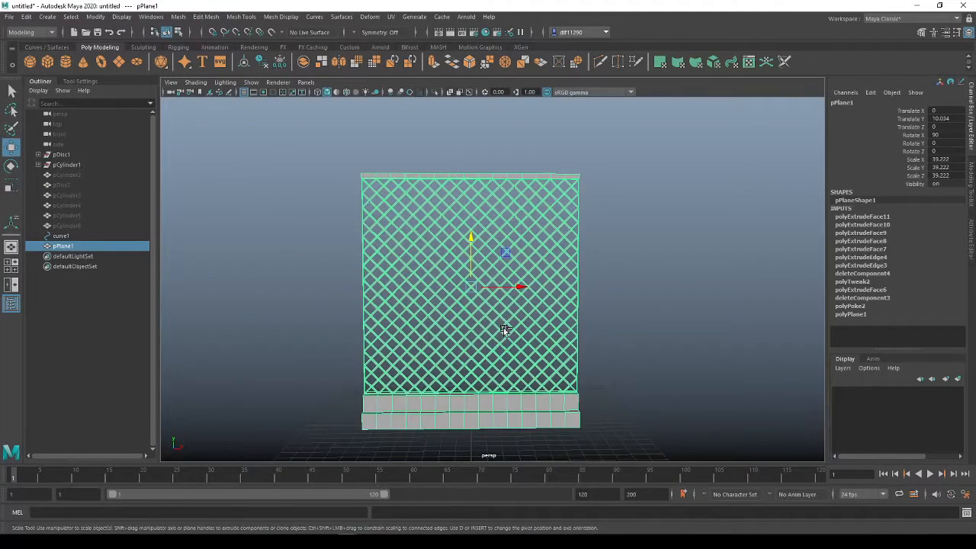
# Scale pPlane1 smaller, stretch it wider, then settle on a smaller, slightly wide rectangle.
pyautogui.moveTo(522, 287); pyautogui.dragTo(530, 288)
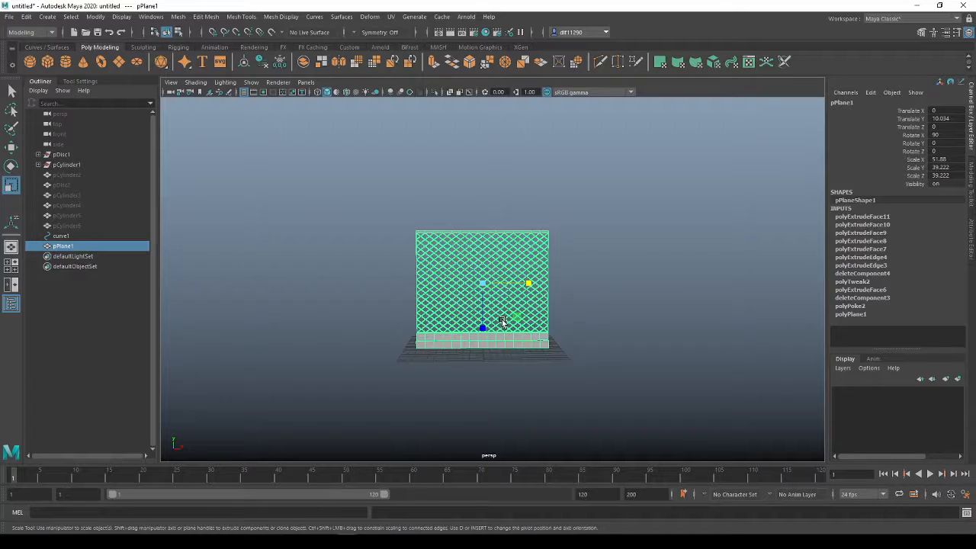
pyautogui.moveTo(527, 284); pyautogui.dragTo(639, 284)
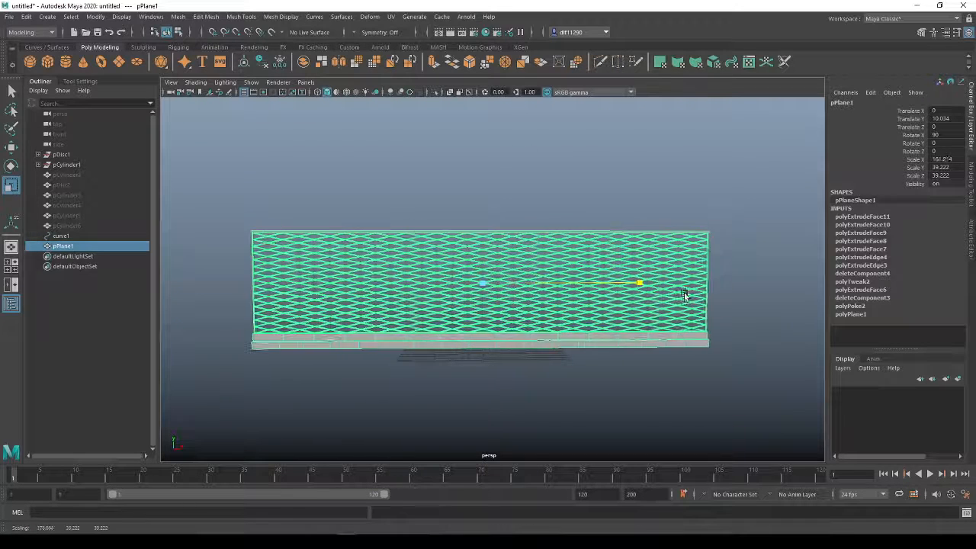
pyautogui.moveTo(641, 282); pyautogui.dragTo(694, 282)
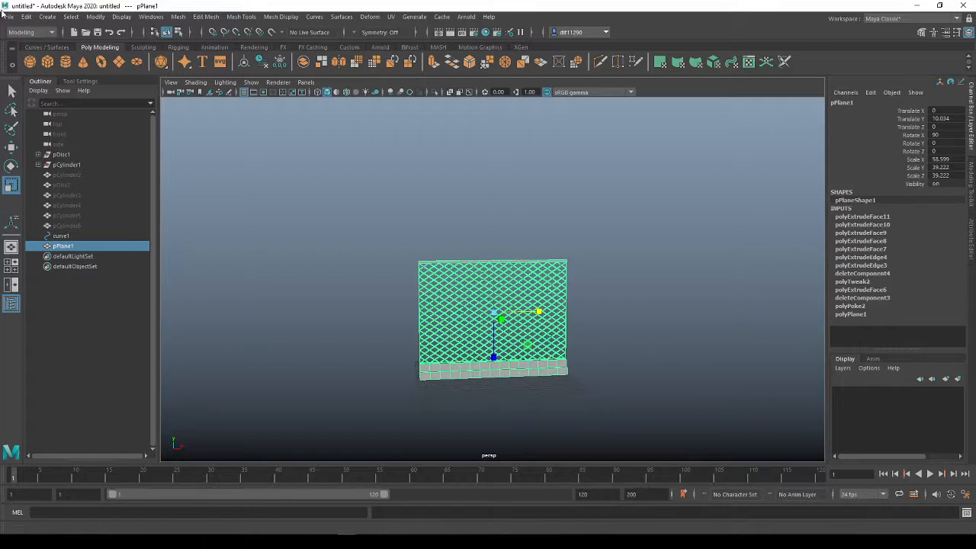
# Delete the panel's construction history and freeze its transformations to zero and one.
pyautogui.click(26, 17)
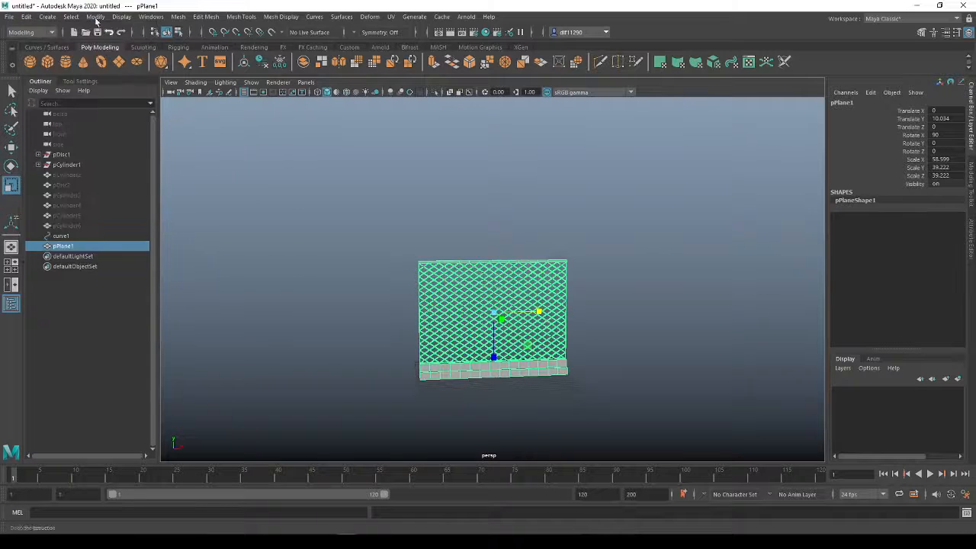
pyautogui.click(95, 17)
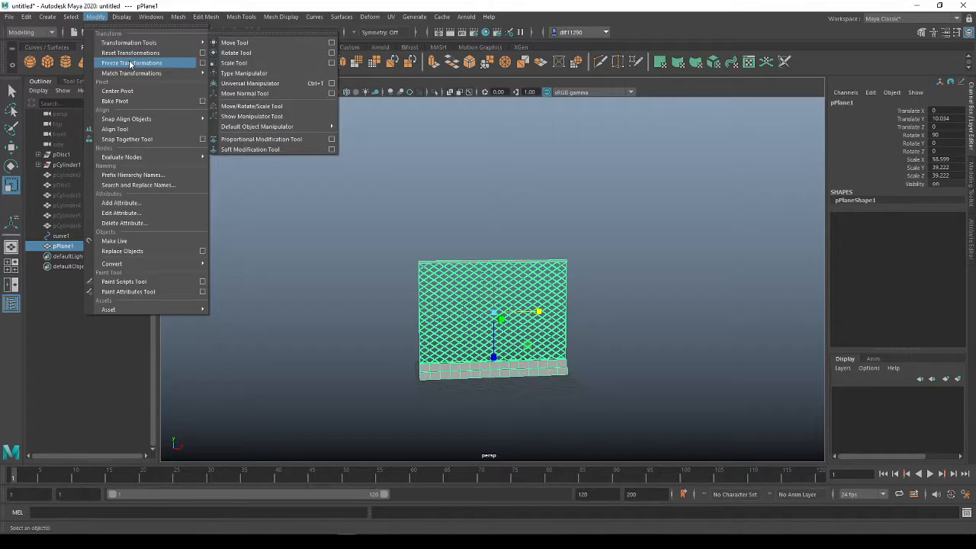
pyautogui.click(131, 62)
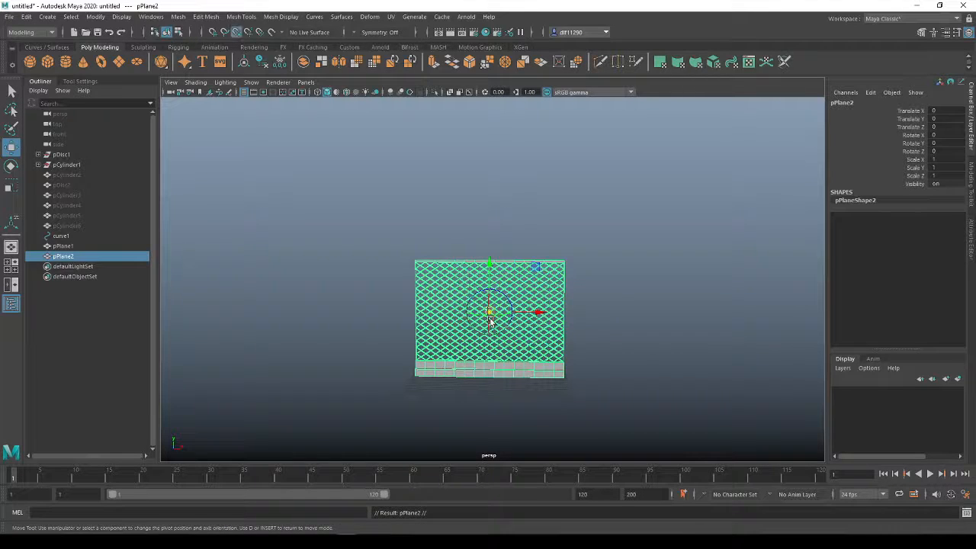
# Nudge the fence panel pPlane1 slightly from its earlier spot.
pyautogui.moveTo(488, 312); pyautogui.dragTo(415, 262)
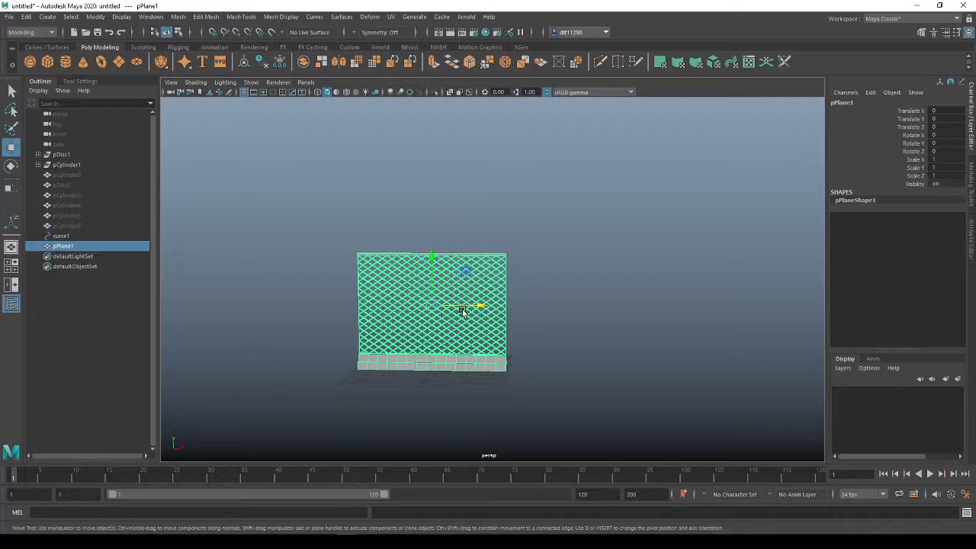
# Duplicate Special the panel with a Translate X offset into a row of five panels.
pyautogui.click(26, 16)
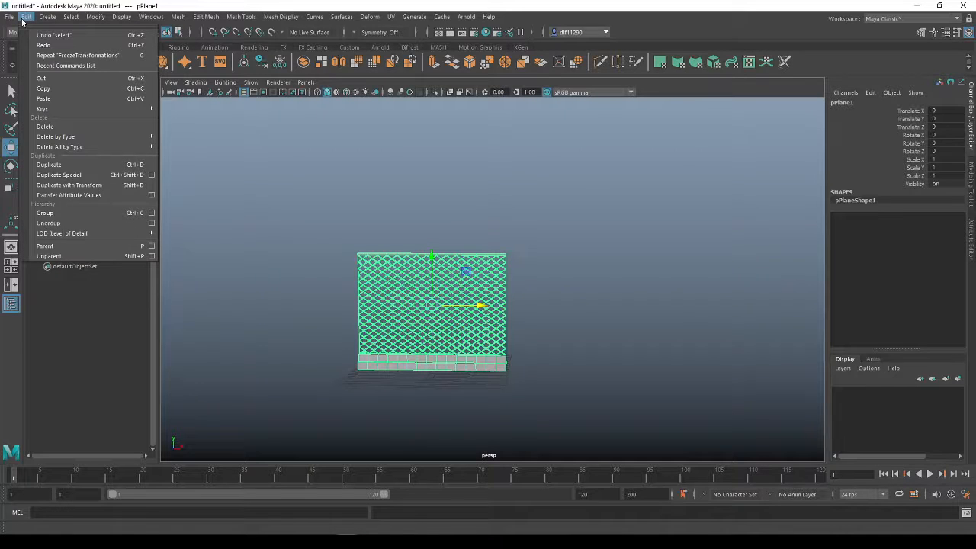
pyautogui.moveTo(49, 165)
pyautogui.write('23.071')
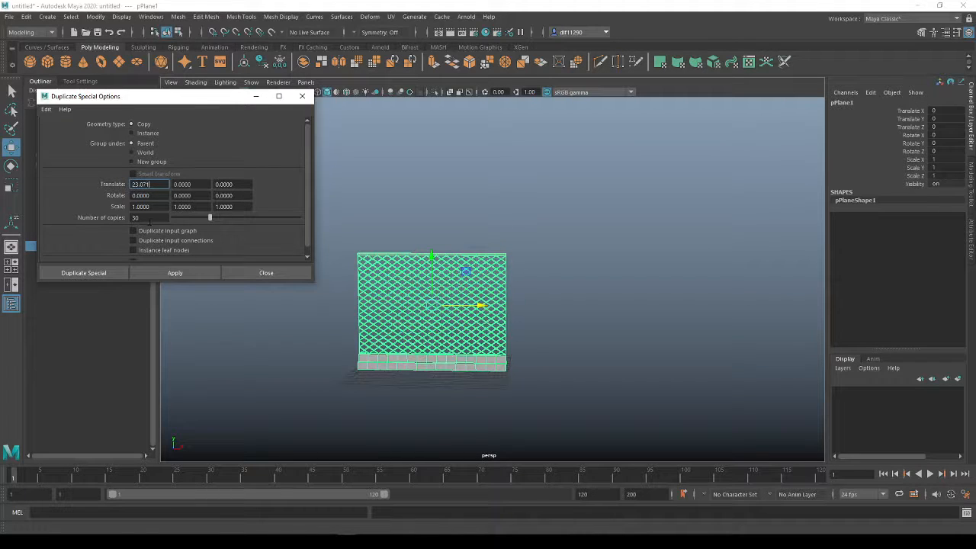
pyautogui.click(149, 216)
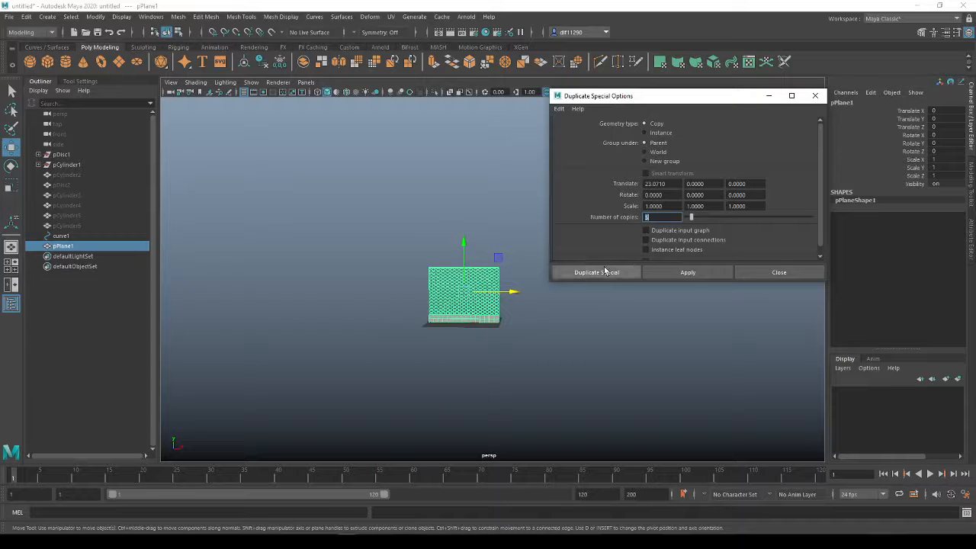
pyautogui.click(596, 271)
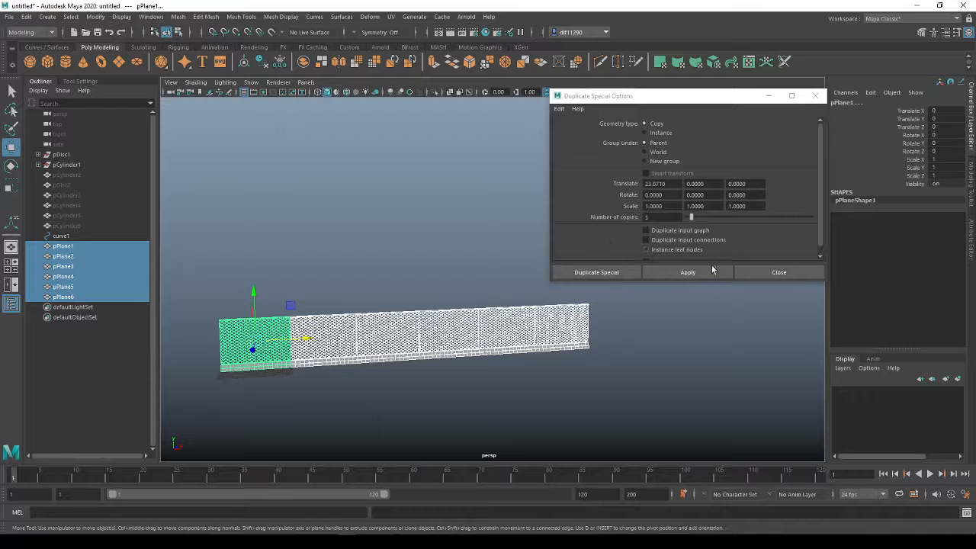
# Close the Duplicate Special window and start a polygon cylinder at the fence base.
pyautogui.click(778, 272)
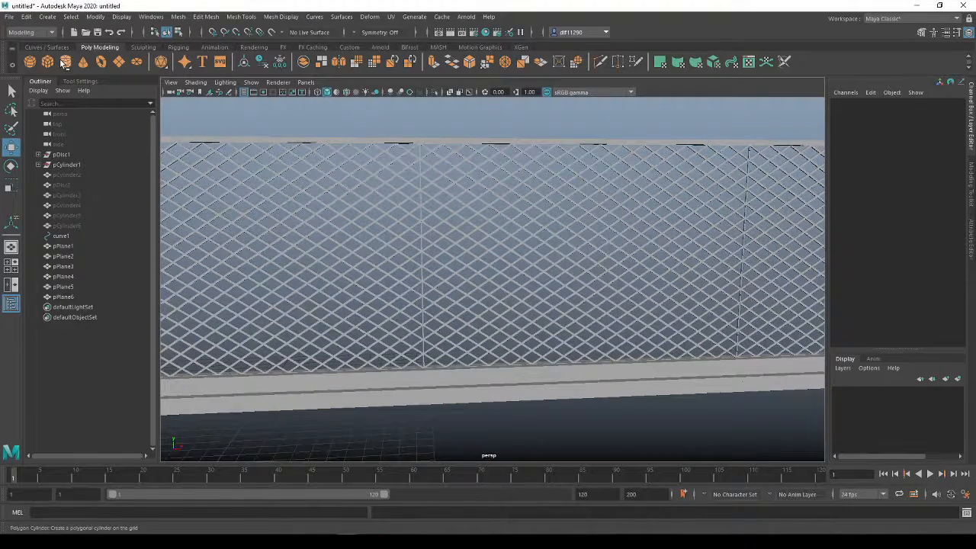
pyautogui.click(373, 328)
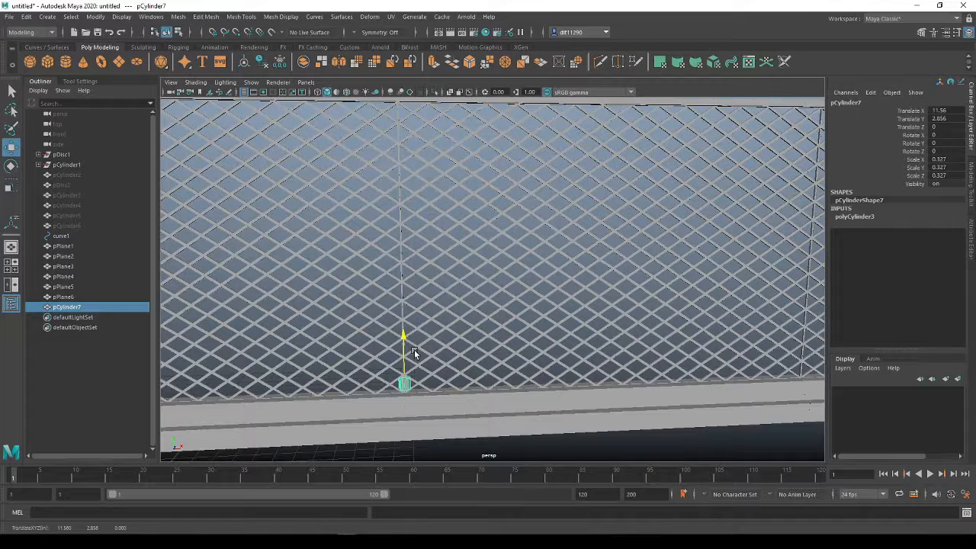
# Switch the viewport to the four-panel layout showing the cylinder post.
pyautogui.press('space')
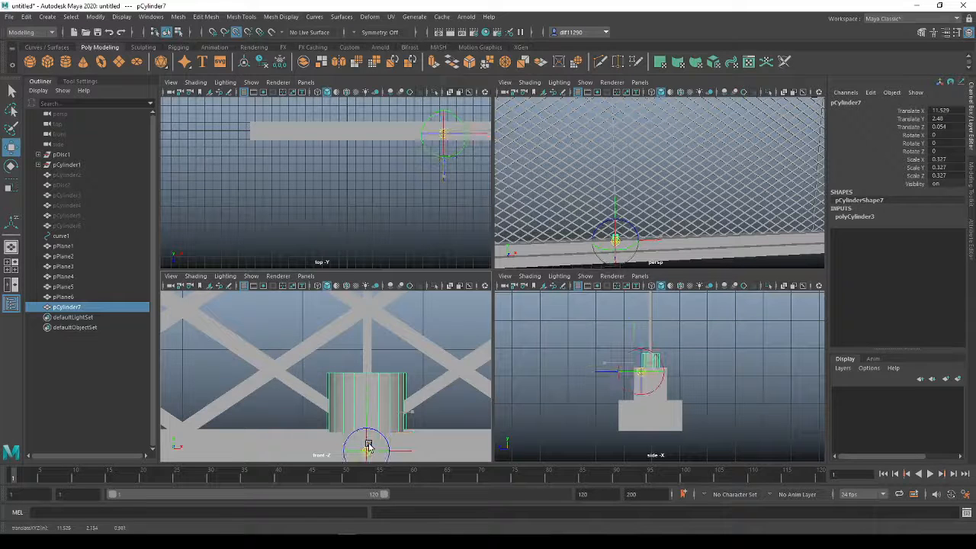
# Stretch the cylinder into a tall, thin post standing upright against the fence.
pyautogui.press('w')
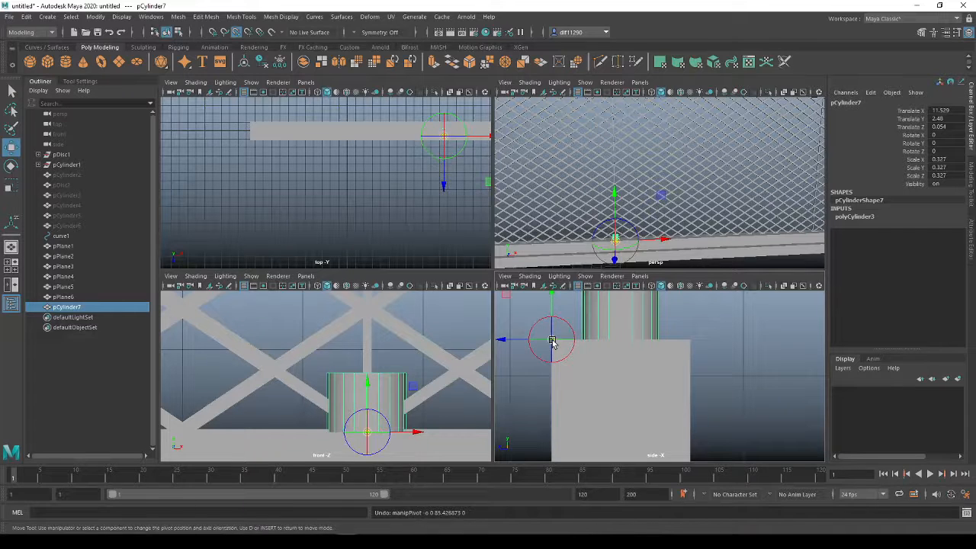
pyautogui.moveTo(552, 338); pyautogui.dragTo(617, 341)
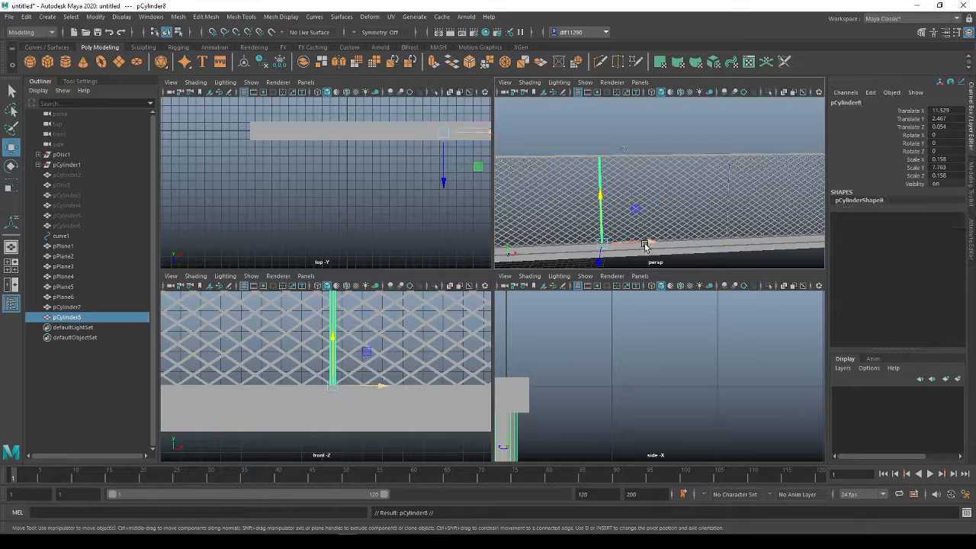
# Move the duplicated posts along the bottom rail, placing one at the fence's end.
pyautogui.moveTo(644, 244); pyautogui.dragTo(770, 242)
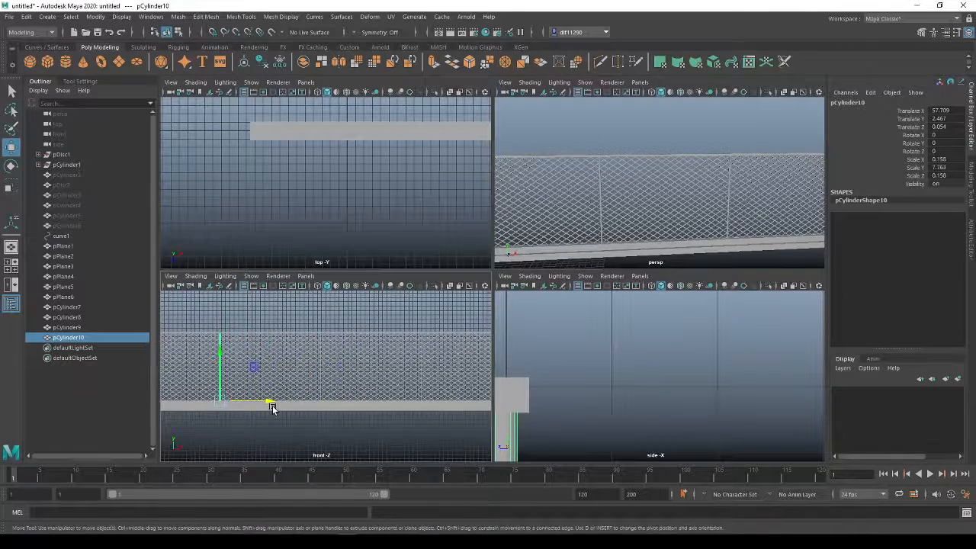
pyautogui.moveTo(272, 403); pyautogui.dragTo(374, 404)
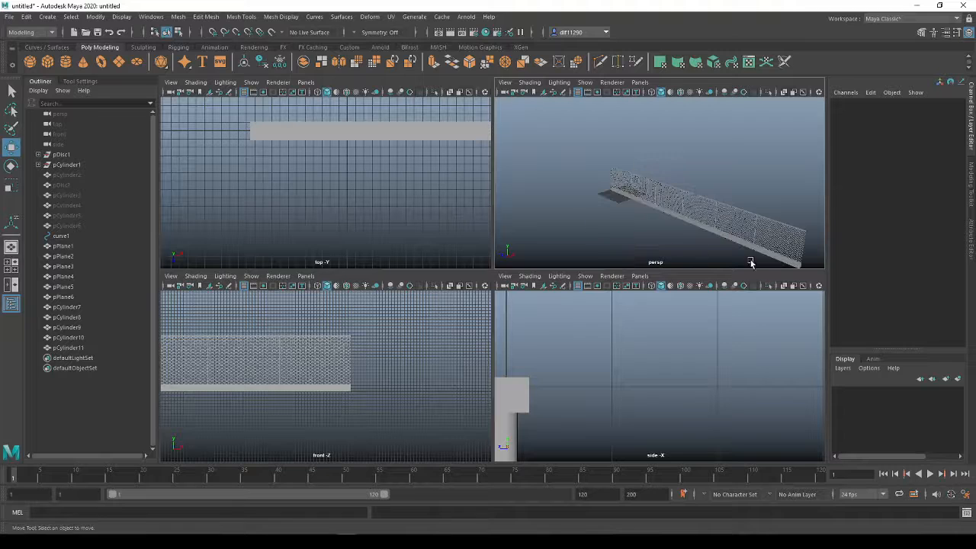
# Duplicate the whole fence row with its posts and rotate the copy 90° in Y.
pyautogui.moveTo(750, 263); pyautogui.dragTo(596, 214)
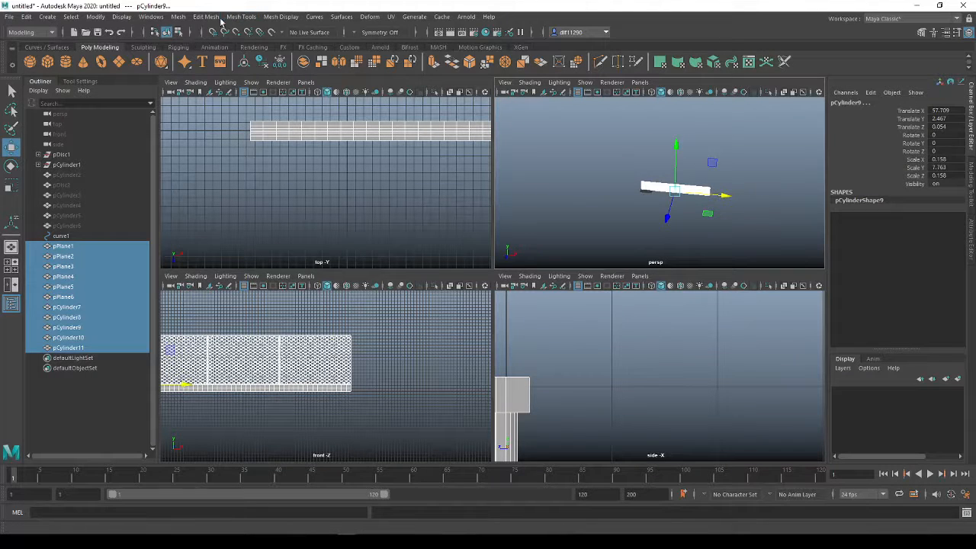
pyautogui.click(179, 15)
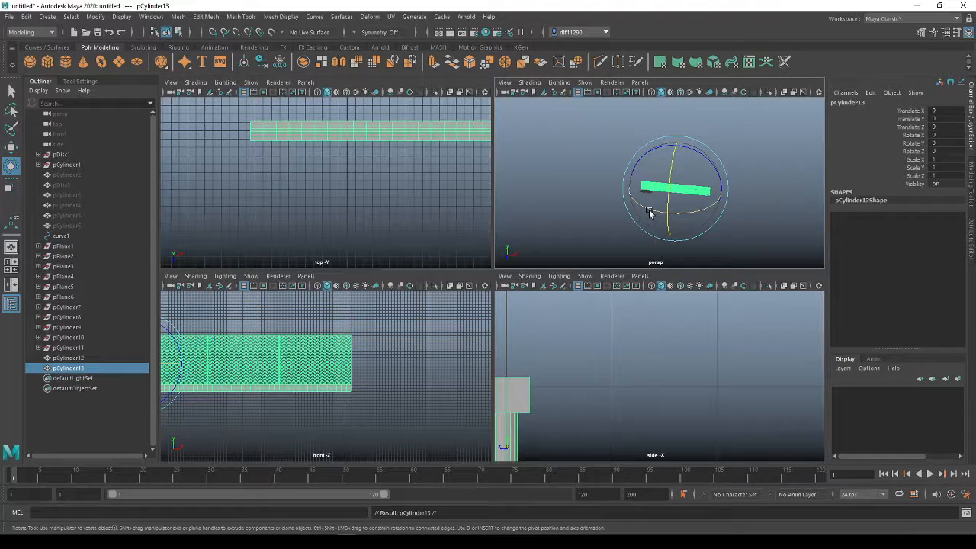
pyautogui.moveTo(674, 191); pyautogui.dragTo(709, 216)
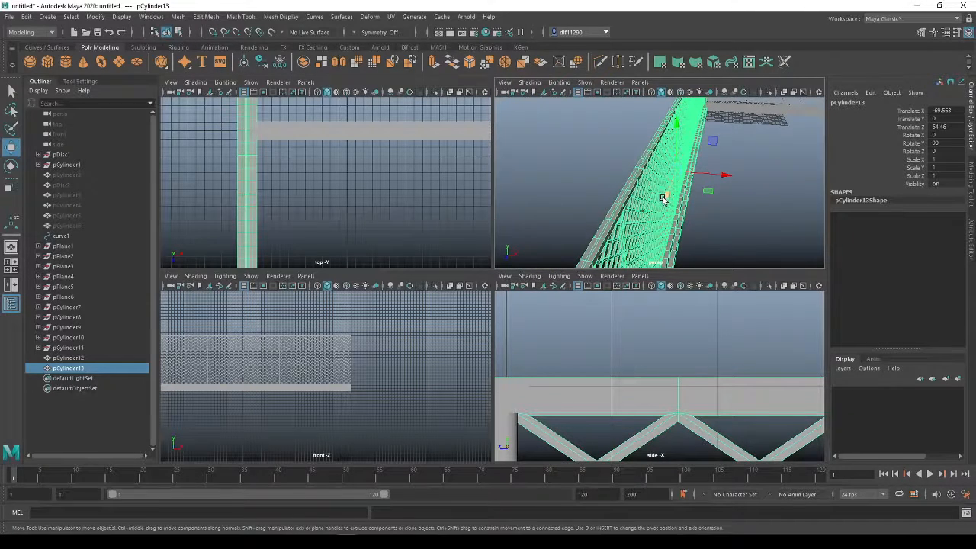
# Move the rotated row so its end meets the first row in an L-shaped corner.
pyautogui.moveTo(664, 198); pyautogui.dragTo(668, 212)
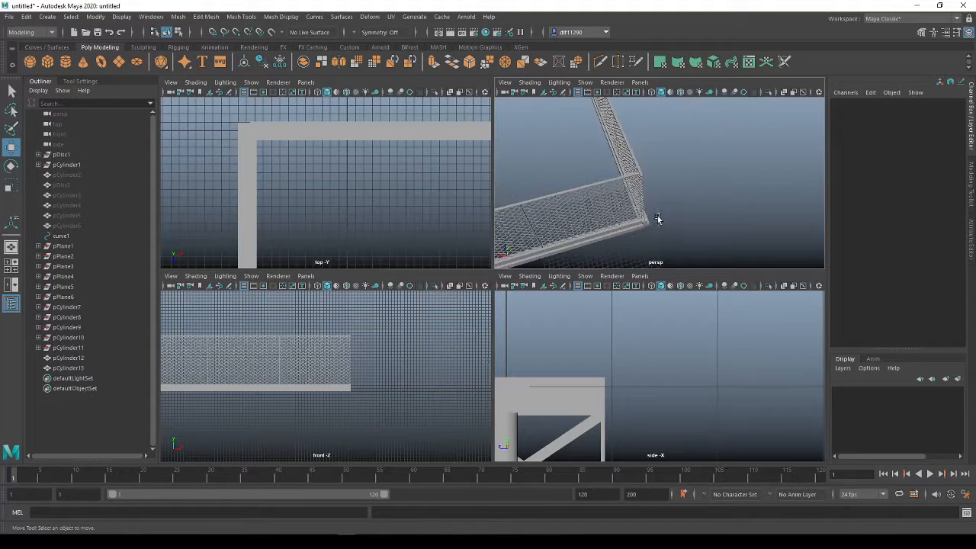
pyautogui.click(579, 175)
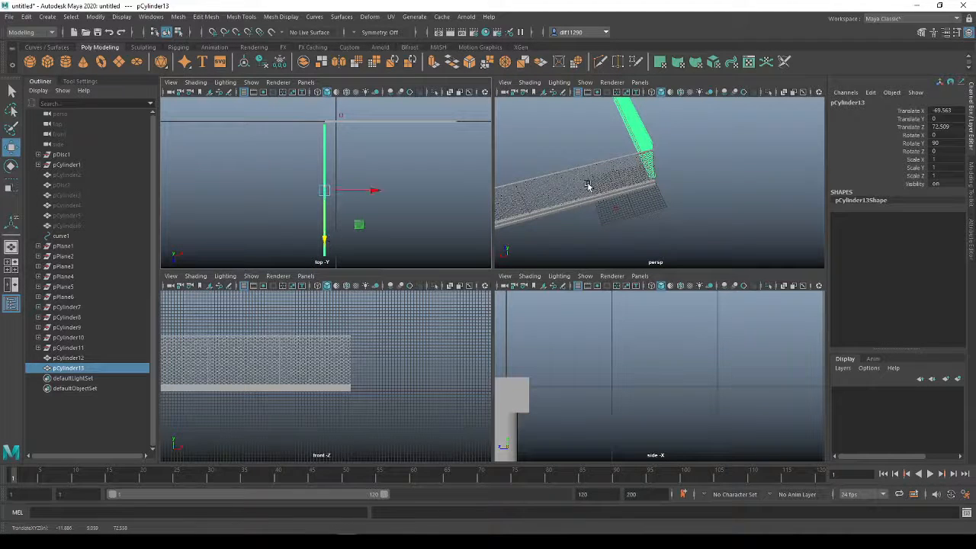
# Add polygon cube pCube1 at the fence corner and scale it tall in Y as a pillar.
pyautogui.click(69, 357)
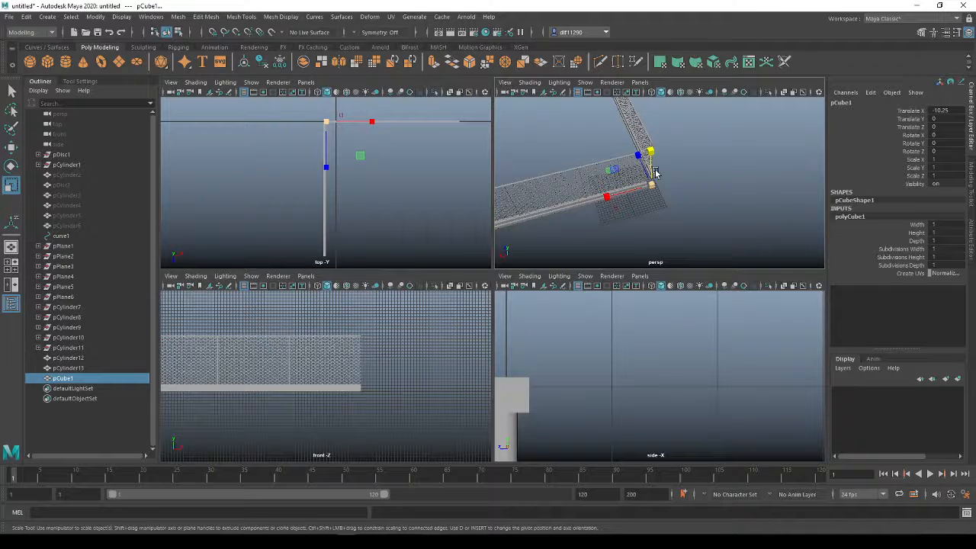
pyautogui.moveTo(653, 171); pyautogui.dragTo(640, 104)
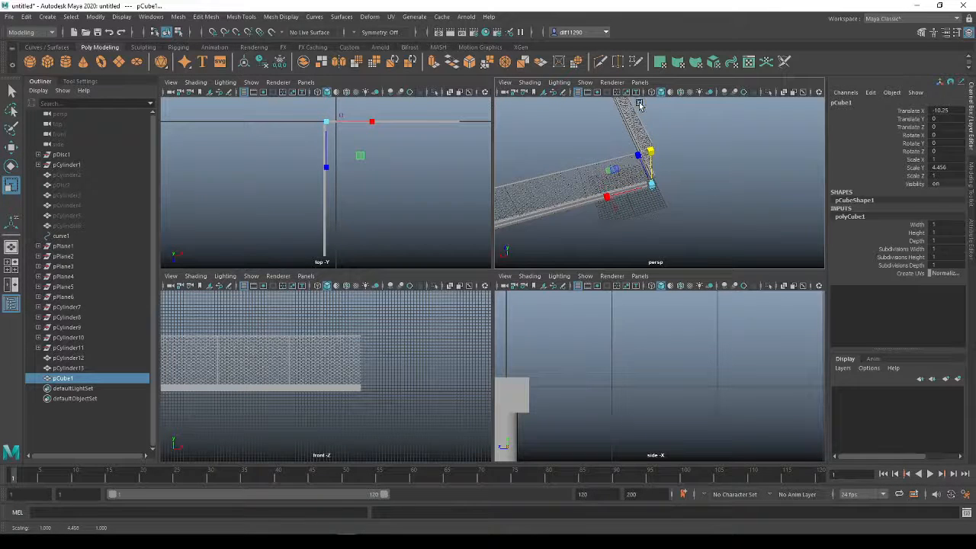